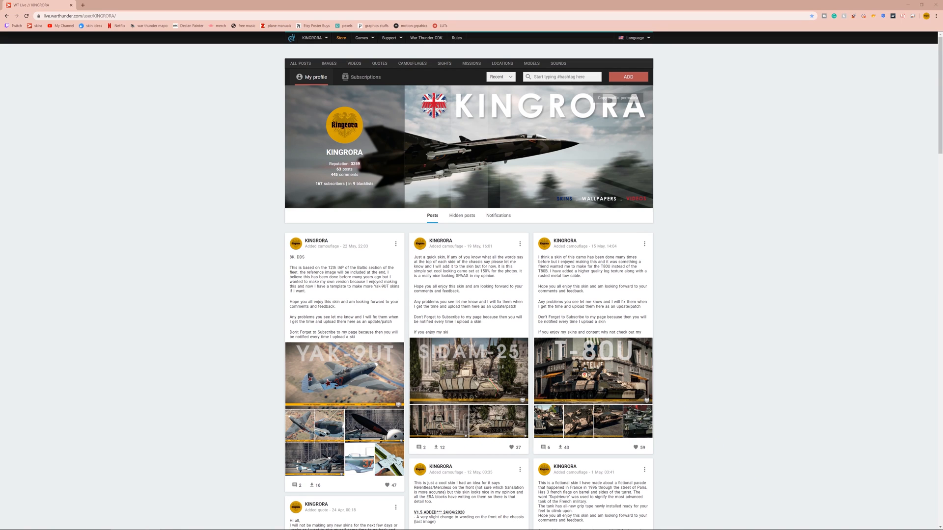
Scroll through the Yak-9UT skin archive's four DDS files and BLK file in WinRAR.
scroll("down", 3)
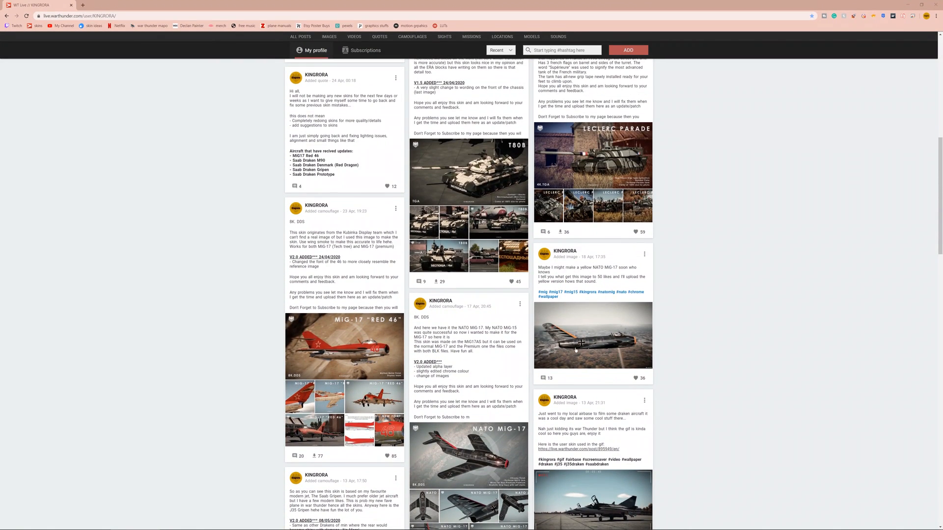
scroll("up", 3)
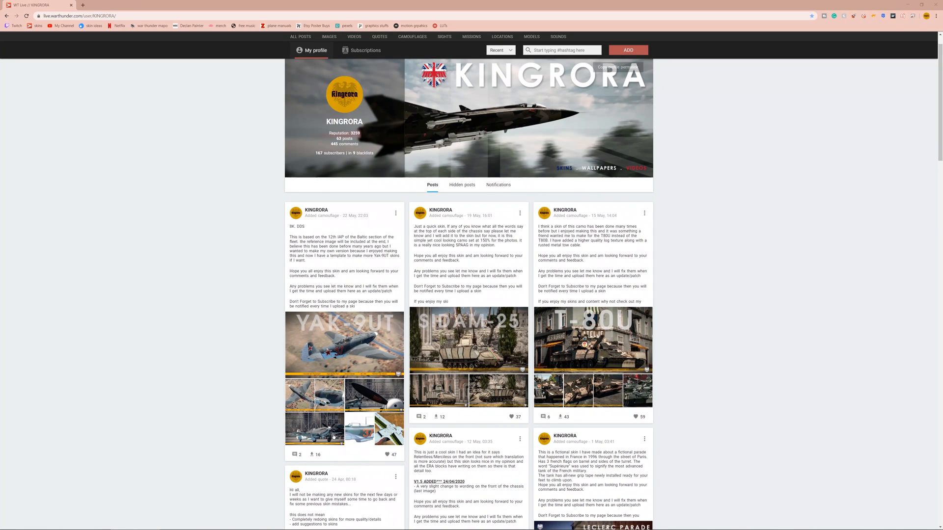
mouse_move(307, 457)
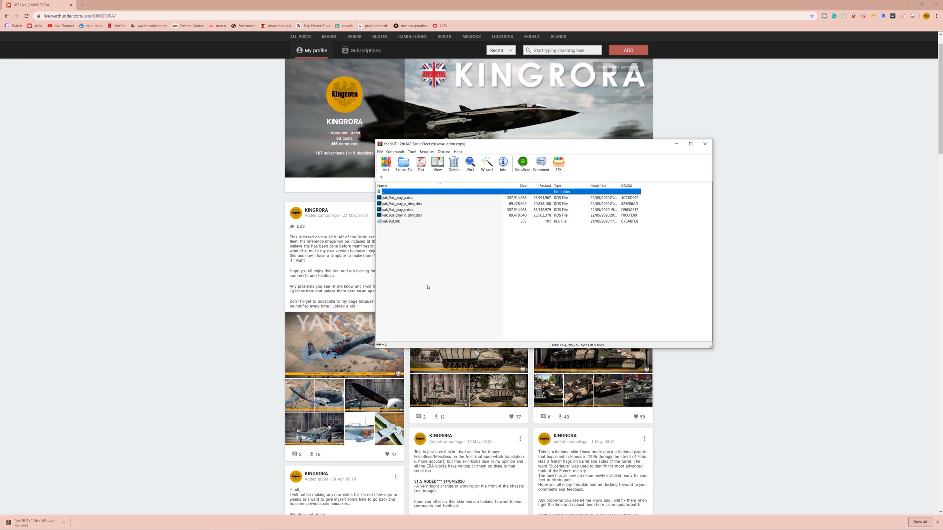
mouse_move(384, 237)
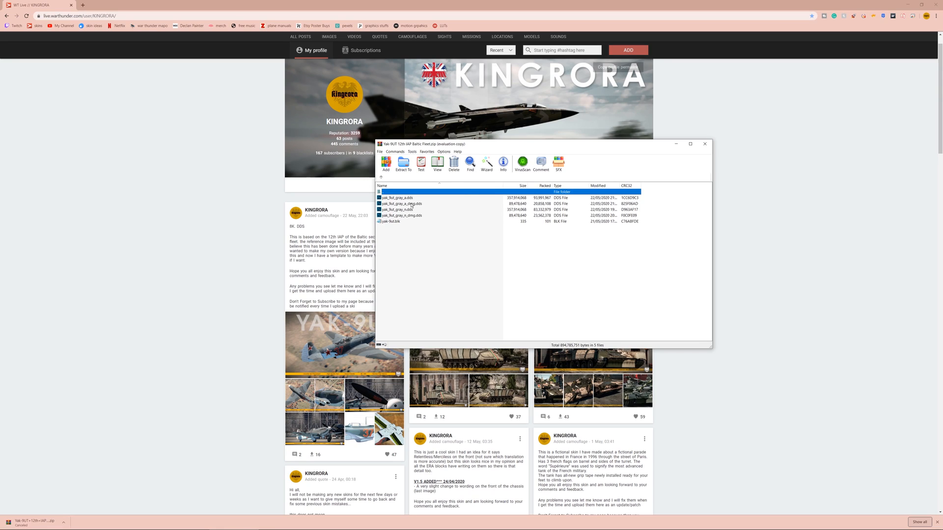
mouse_move(355, 190)
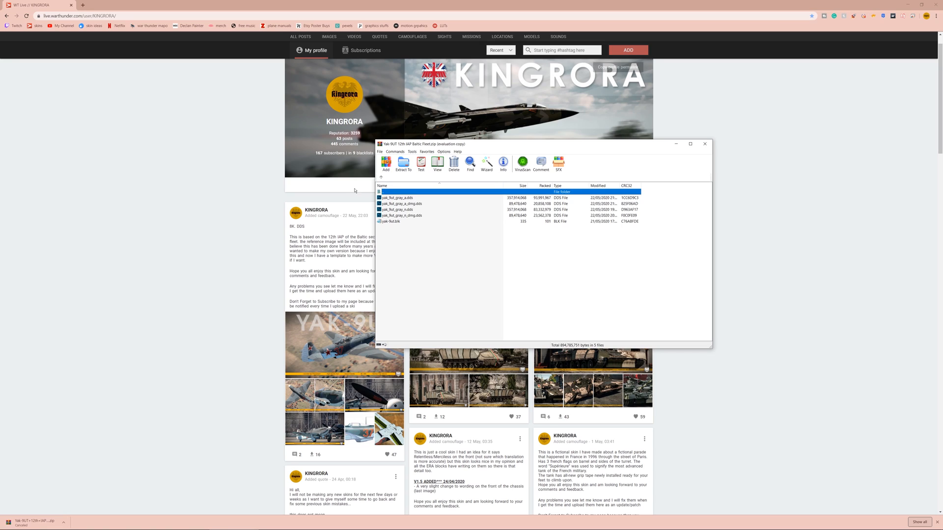
mouse_move(459, 227)
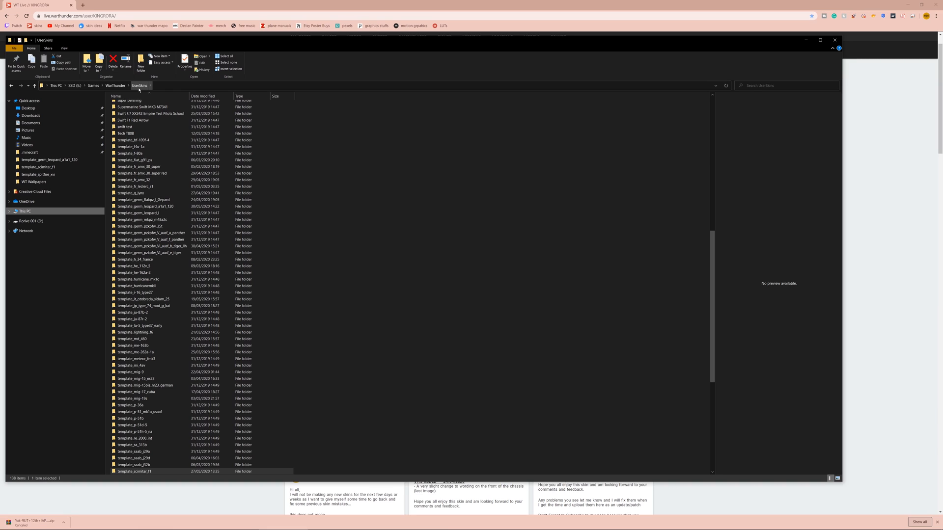
Go up to the WarThunder game folder and into its UserSkins folder.
scroll("up", 3)
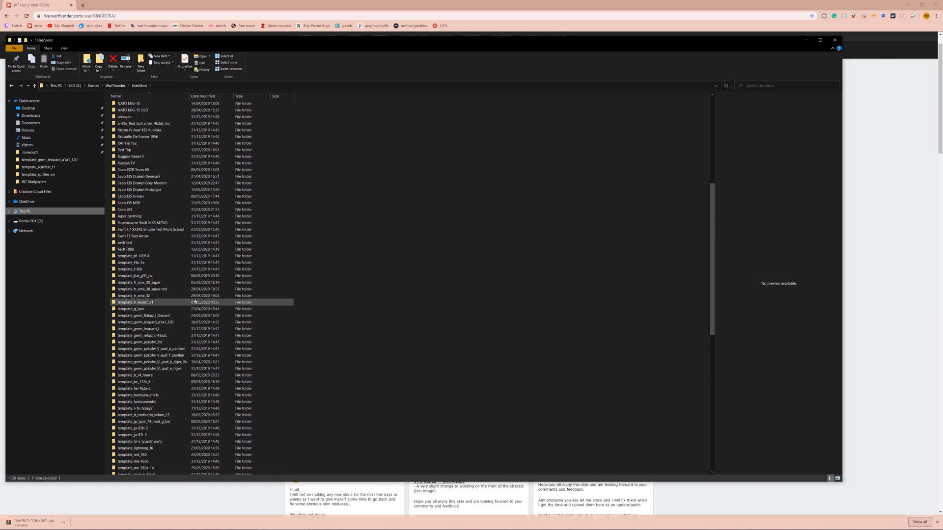
left_click(114, 85)
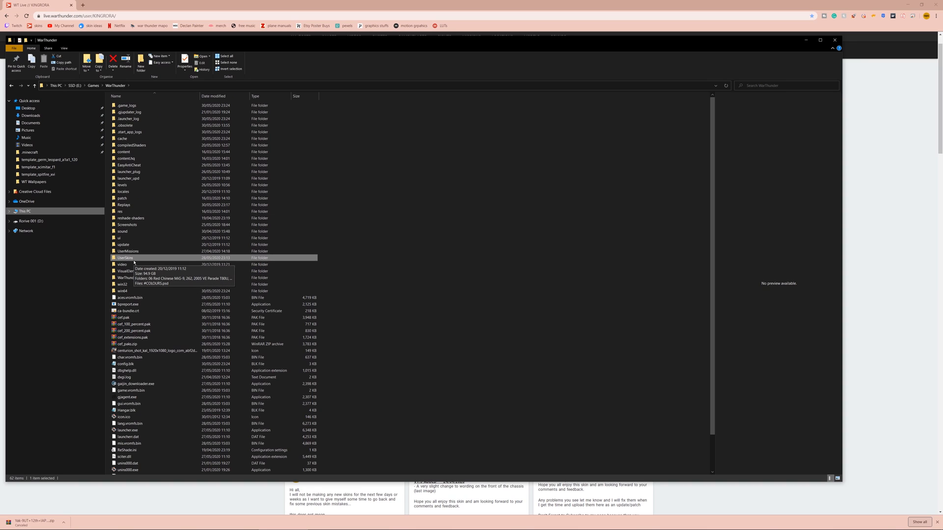
double_click(124, 257)
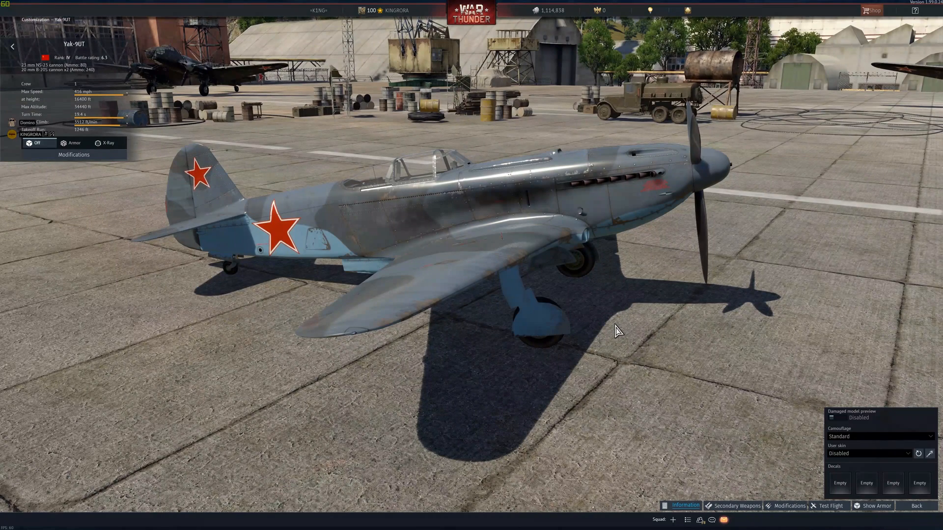
mouse_move(582, 345)
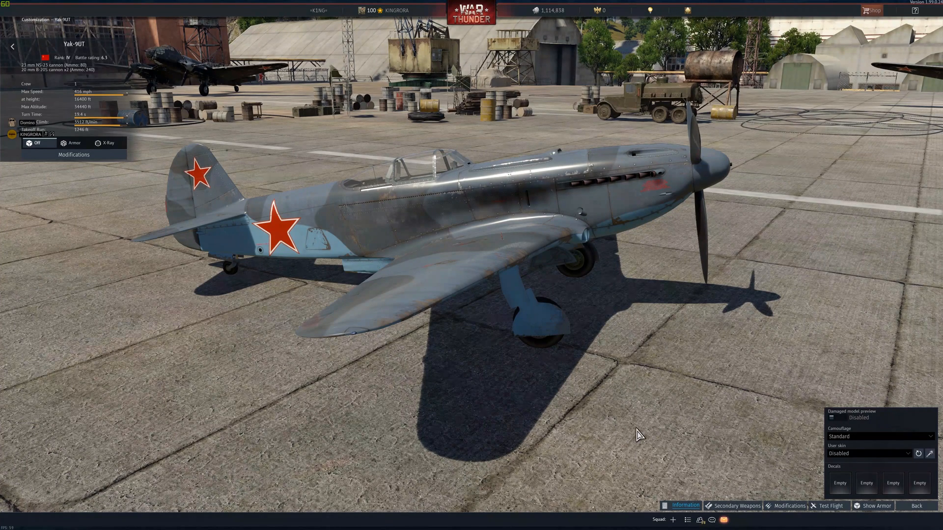
mouse_move(932, 453)
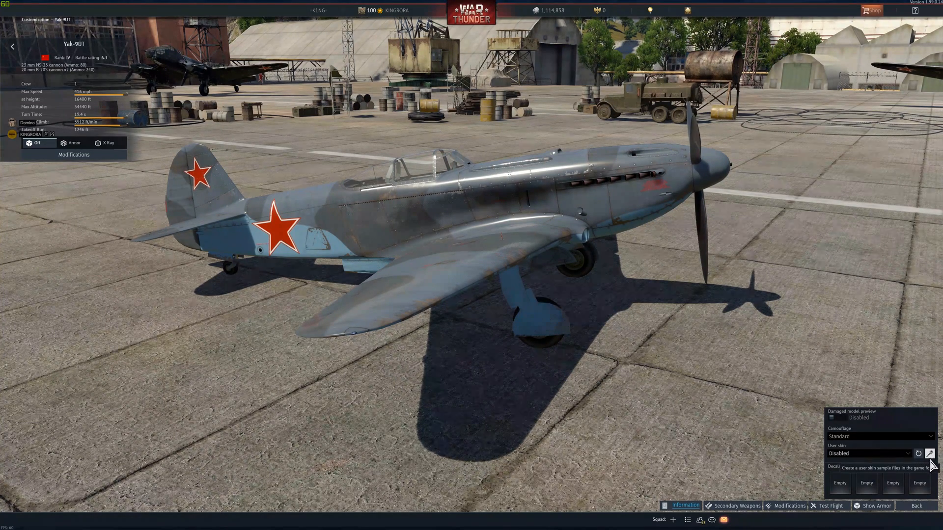
Generate the template_yak-9ut sample skin, confirm the notice, and open the User skin list.
left_click(930, 453)
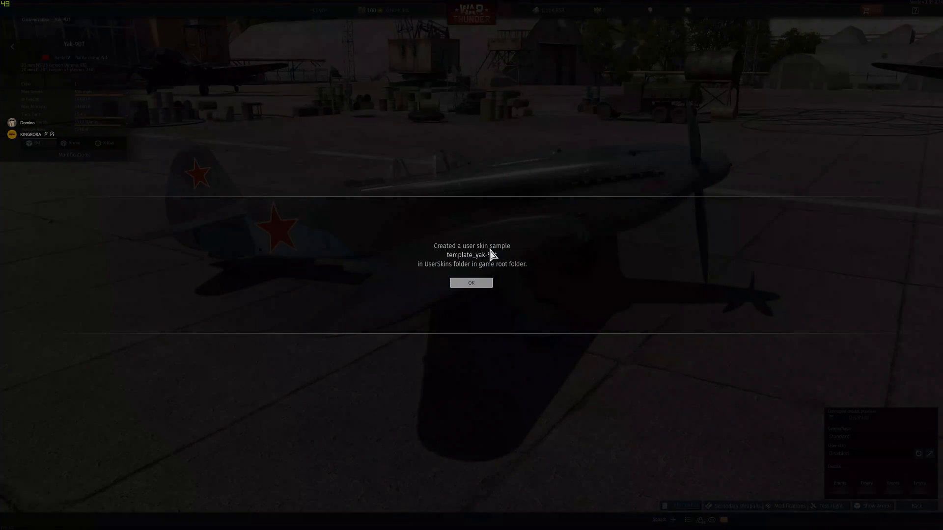
left_click(471, 283)
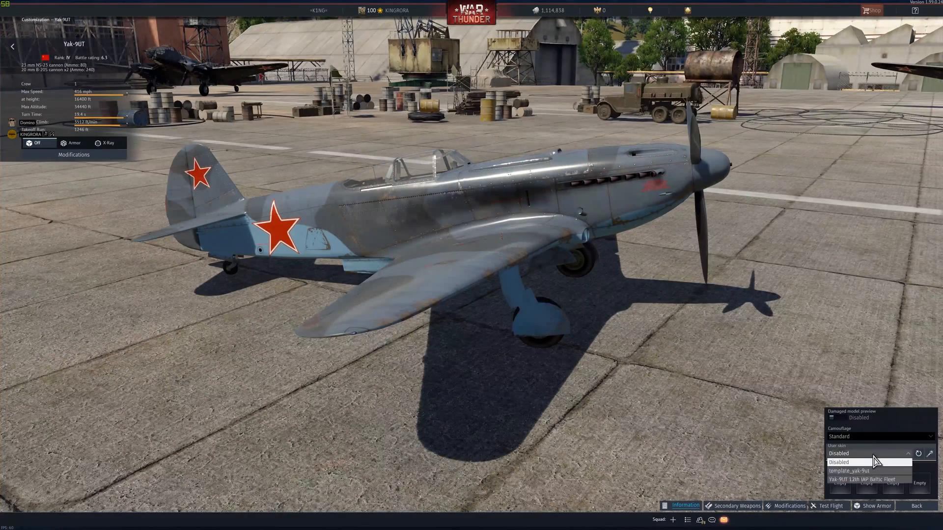
mouse_move(836, 472)
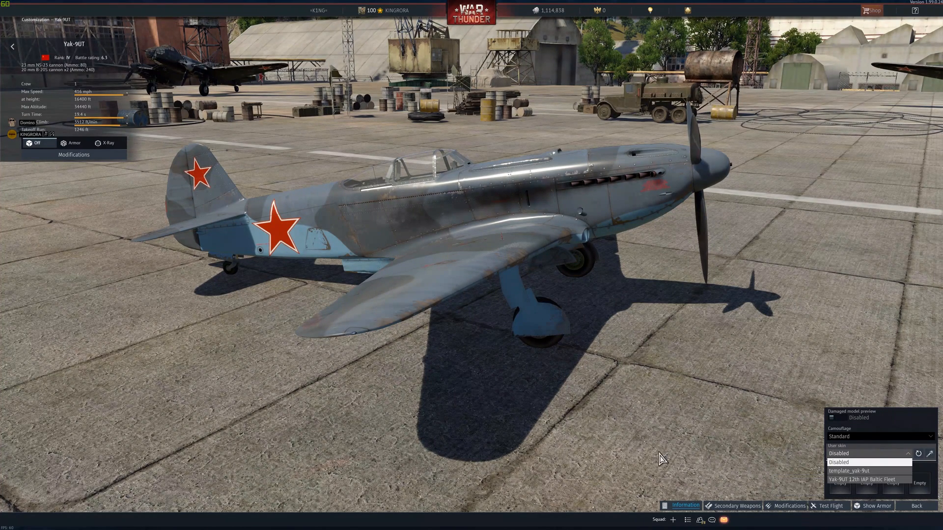
left_click(869, 453)
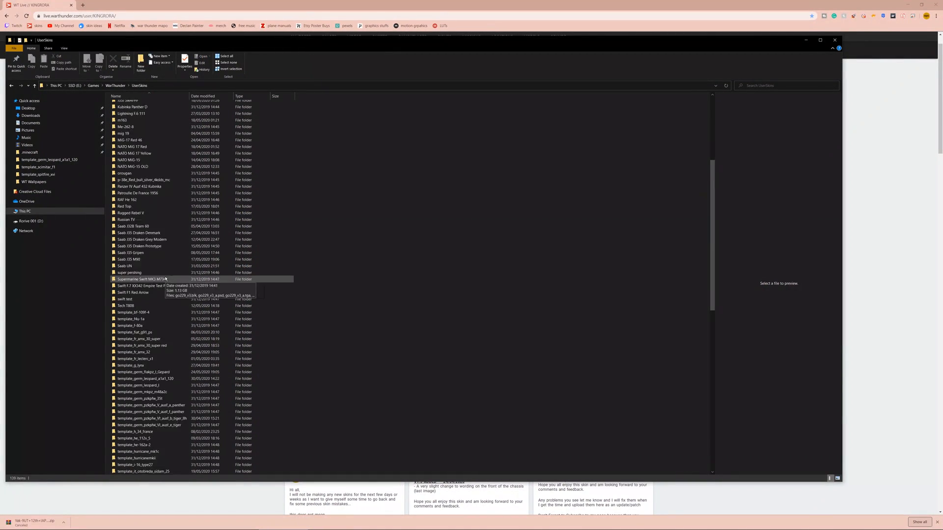
Scroll UserSkins to template_yak-9ut and open it, showing its BLK and four TGA files.
scroll("down", 3)
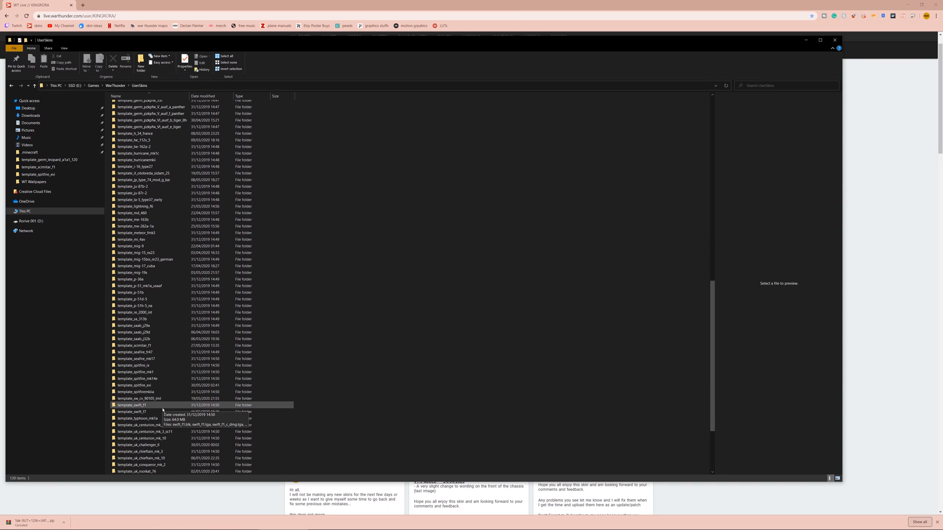
scroll("down", 3)
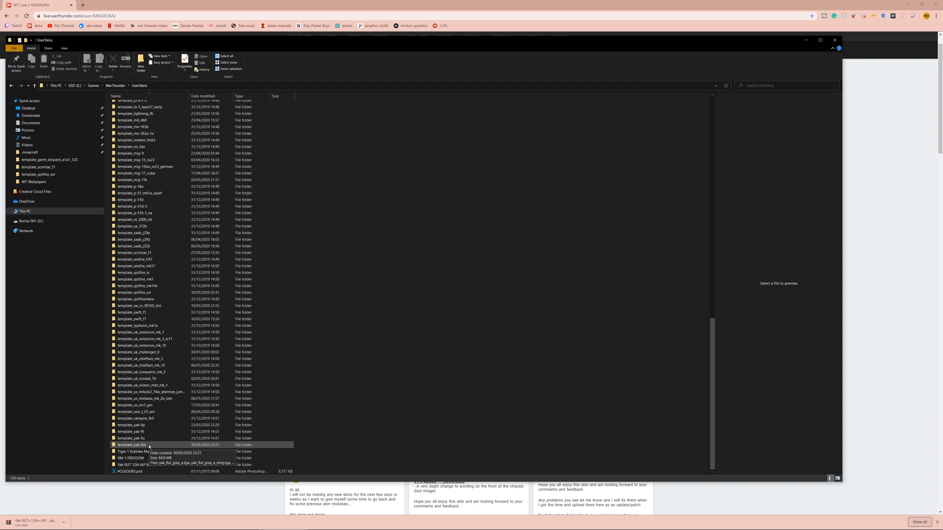
double_click(131, 445)
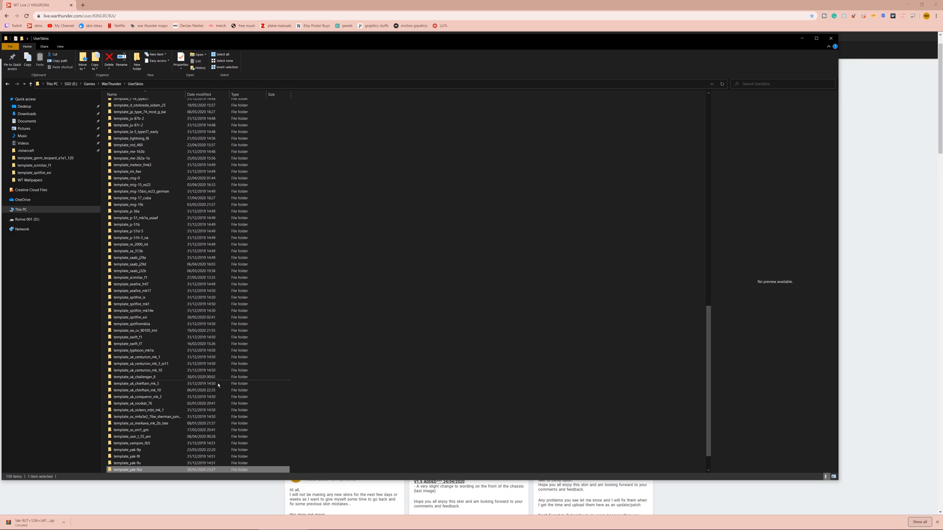
double_click(127, 470)
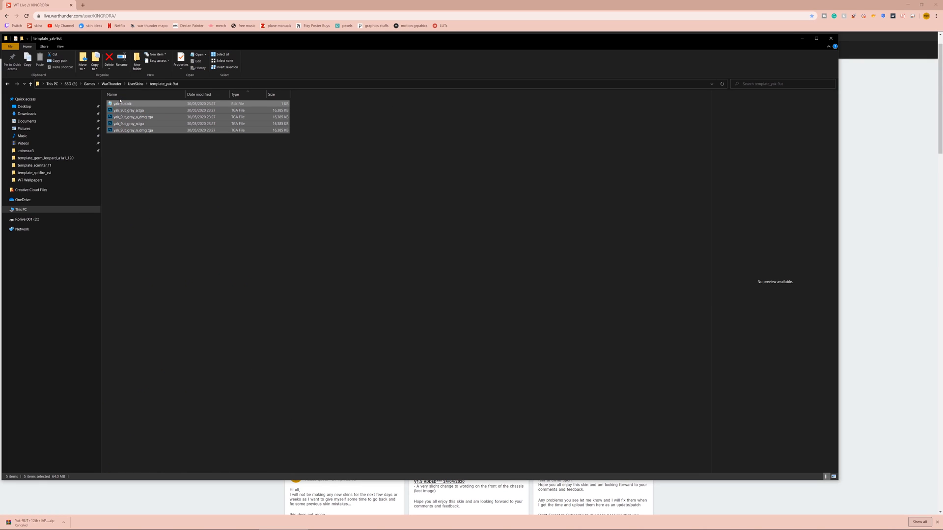
Replace the template files with the archive's DDS and BLK skin files, then return to UserSkins.
left_click(109, 62)
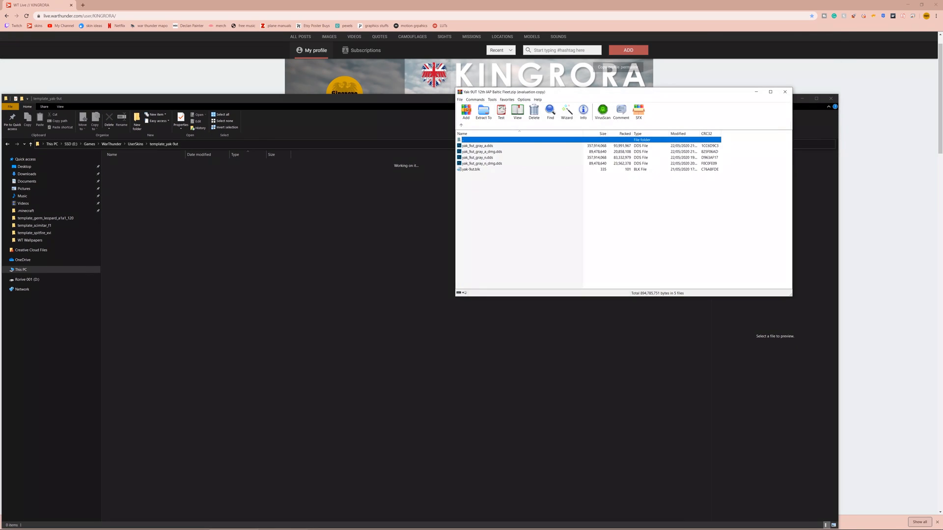
left_click(483, 112)
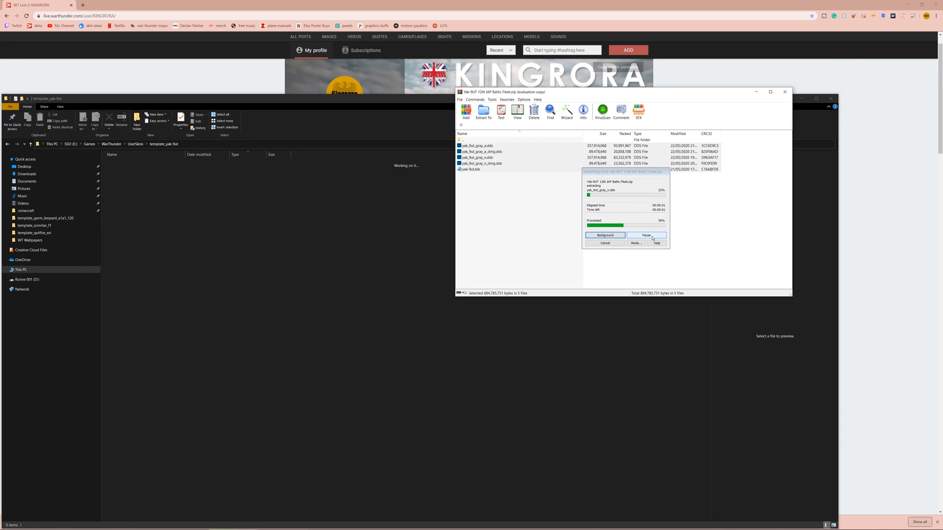
left_click(604, 235)
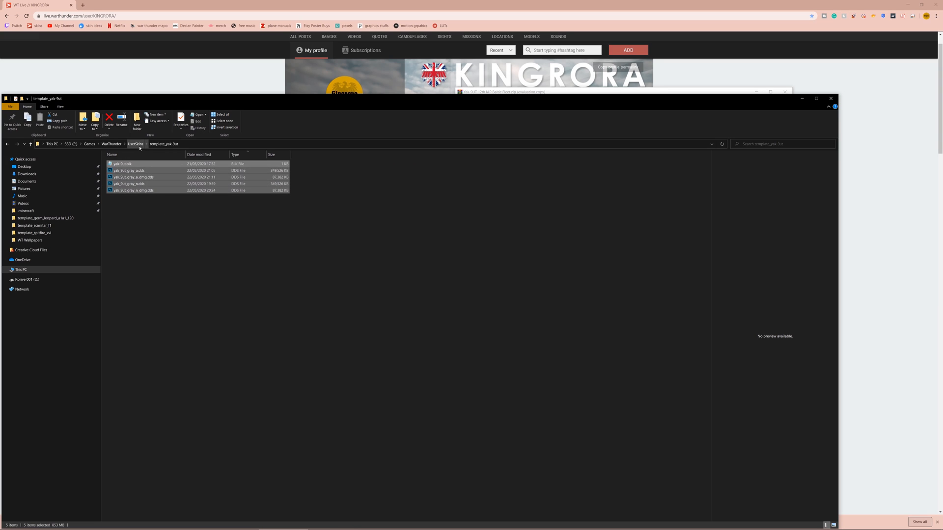
left_click(135, 144)
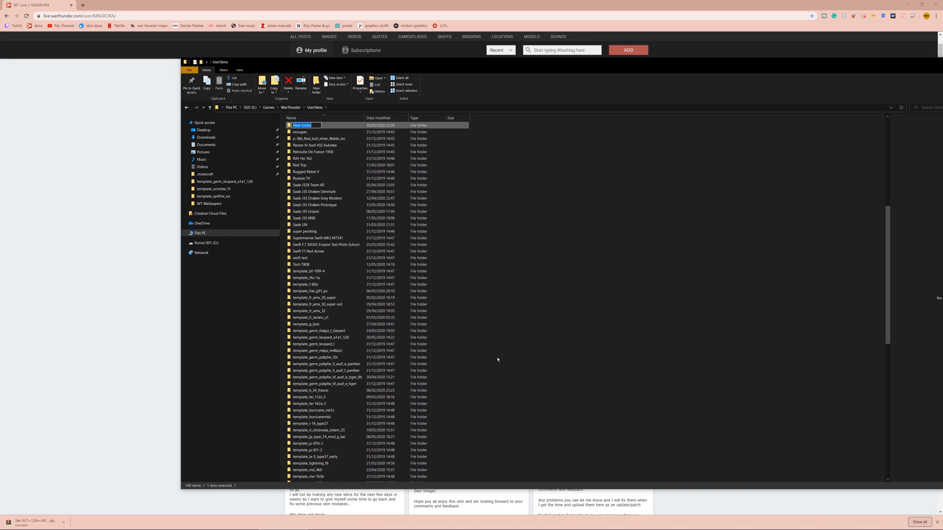
Name a new UserSkins folder 'yak skin new' and sort out the archived skin files in WinRAR.
type("yak skin new")
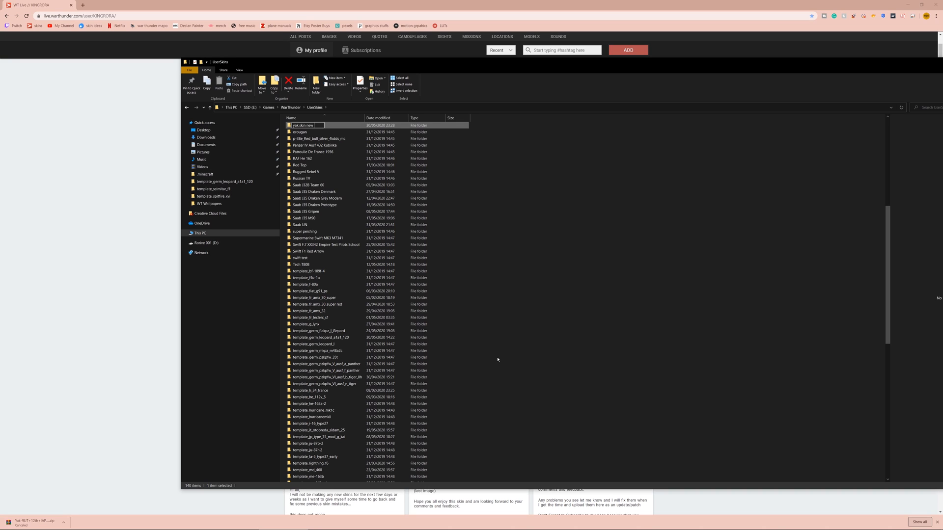
scroll("down", 3)
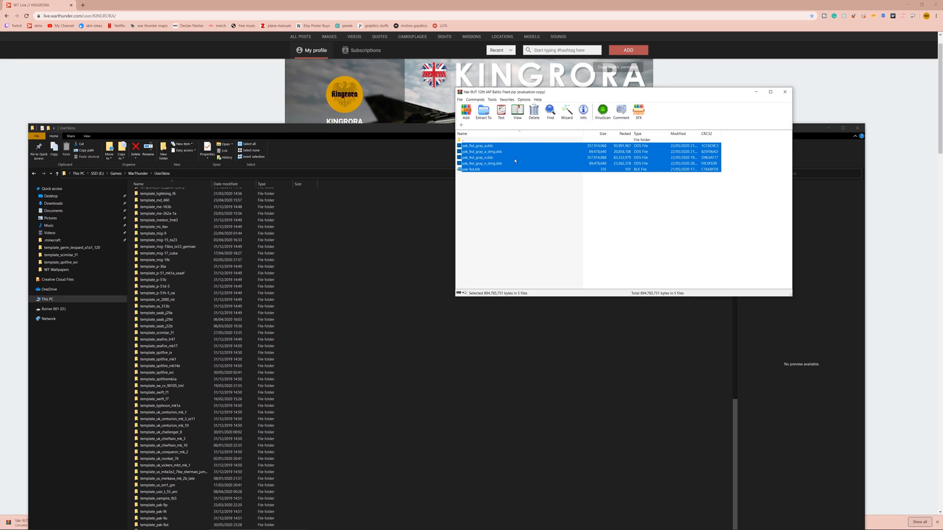
left_click(514, 218)
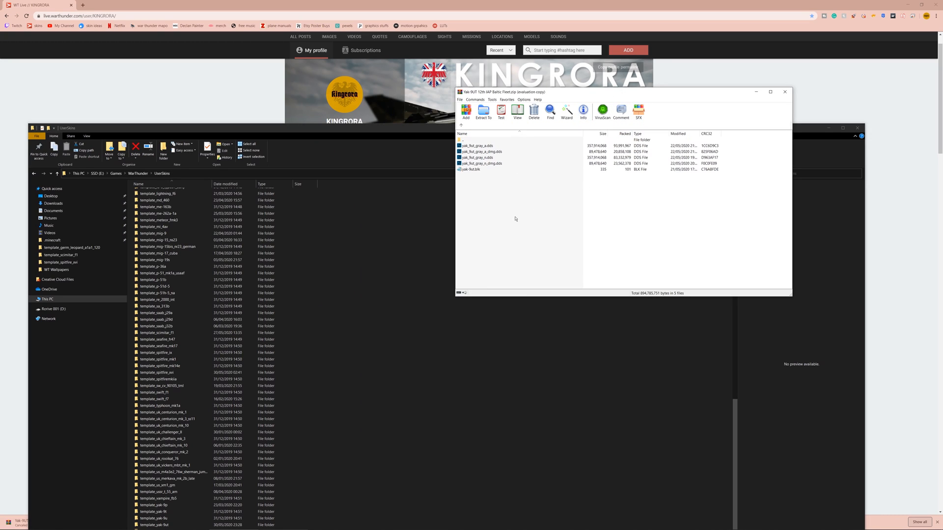
left_click(180, 386)
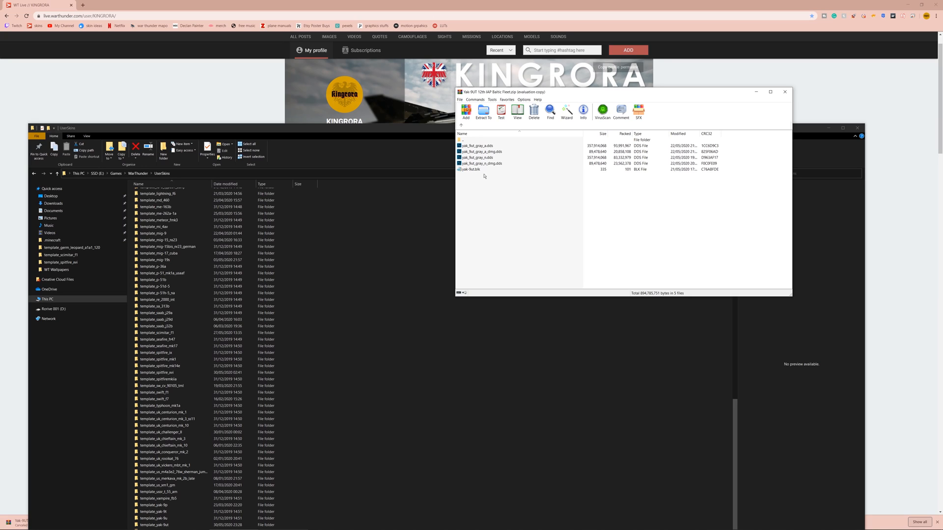
left_click(168, 426)
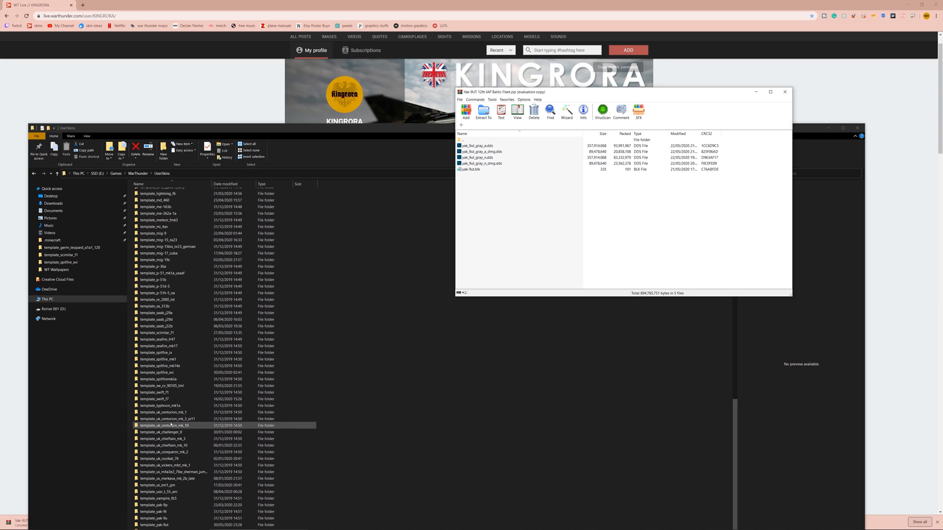
scroll("down", 3)
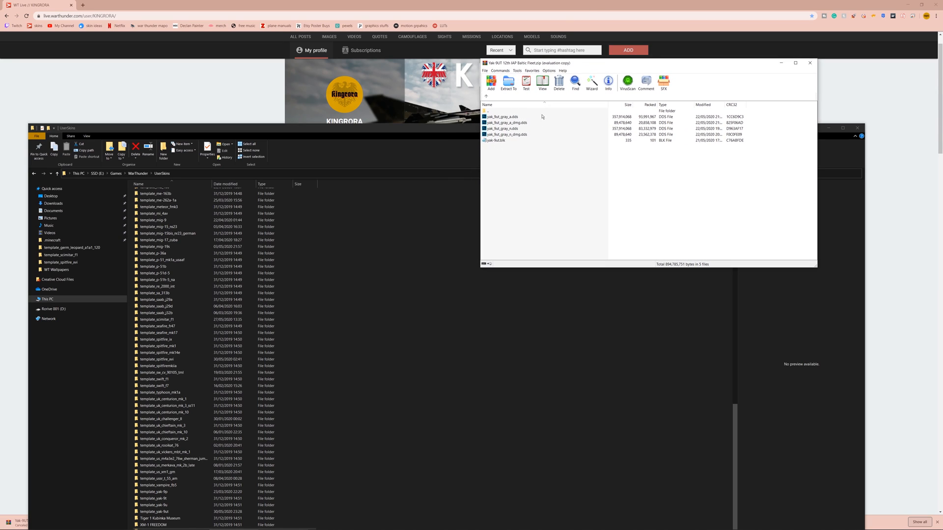
mouse_move(447, 155)
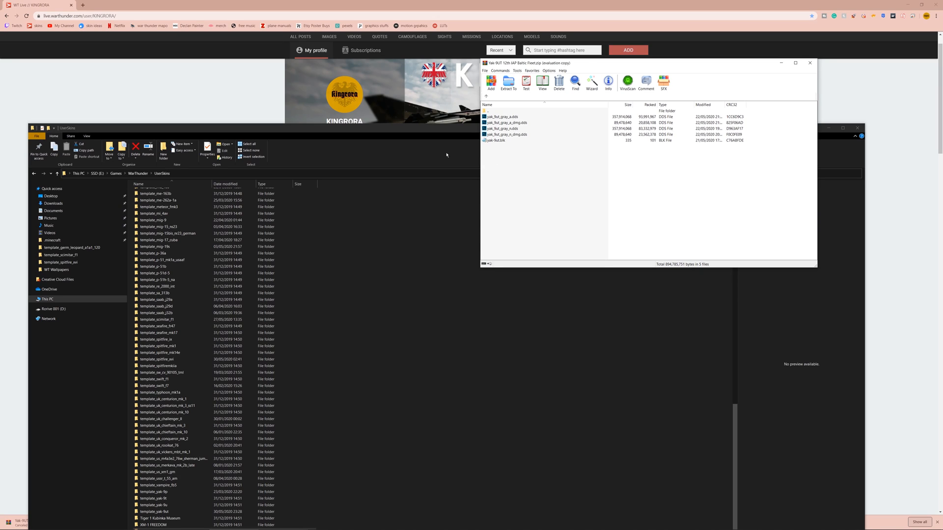
mouse_move(648, 181)
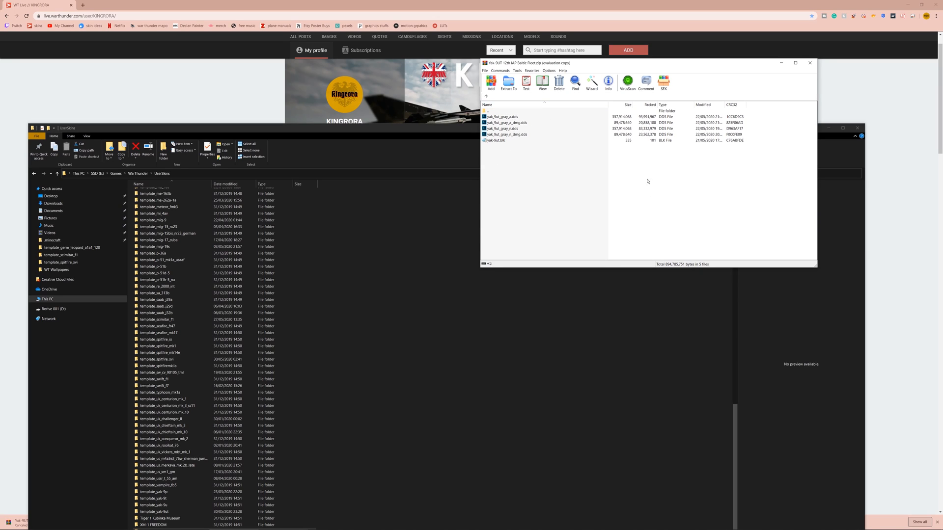
mouse_move(423, 290)
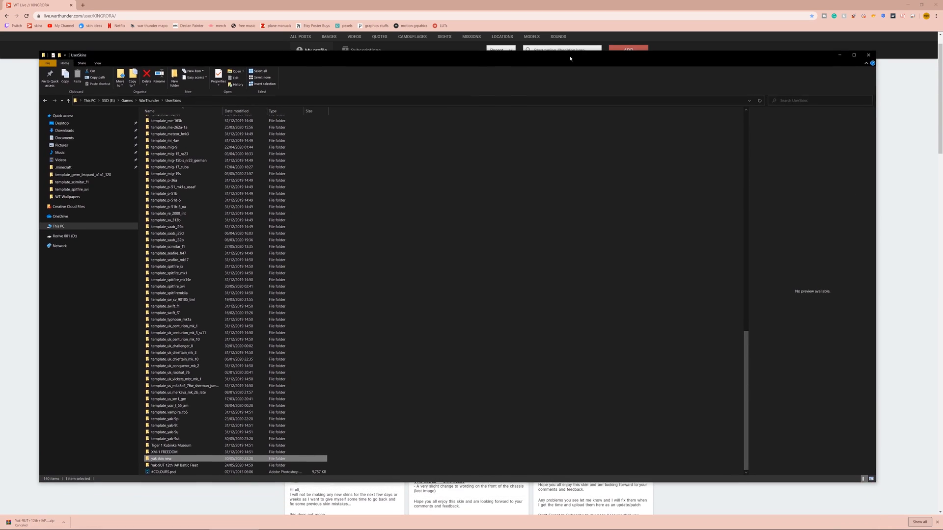
left_click(869, 54)
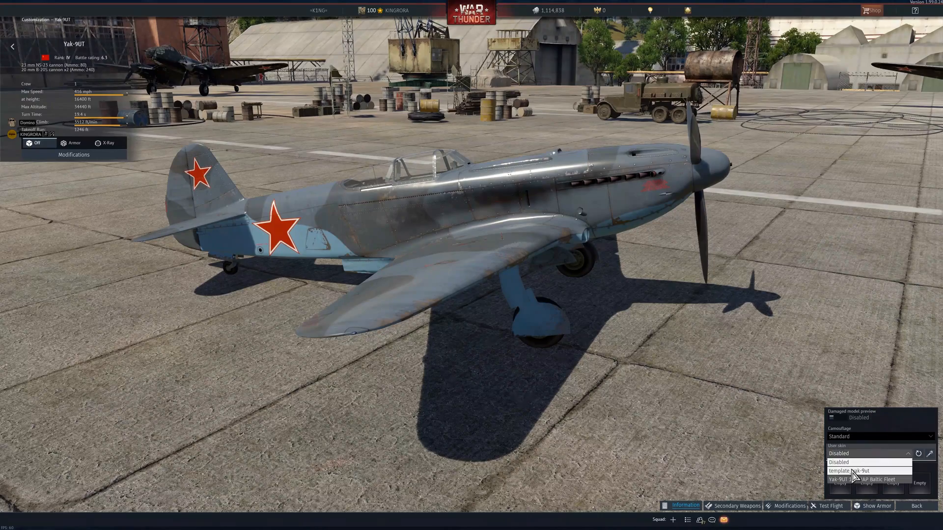
Choose Yak-9UT 12th IAP Baltic Fleet from the Skin dropdown.
left_click(851, 472)
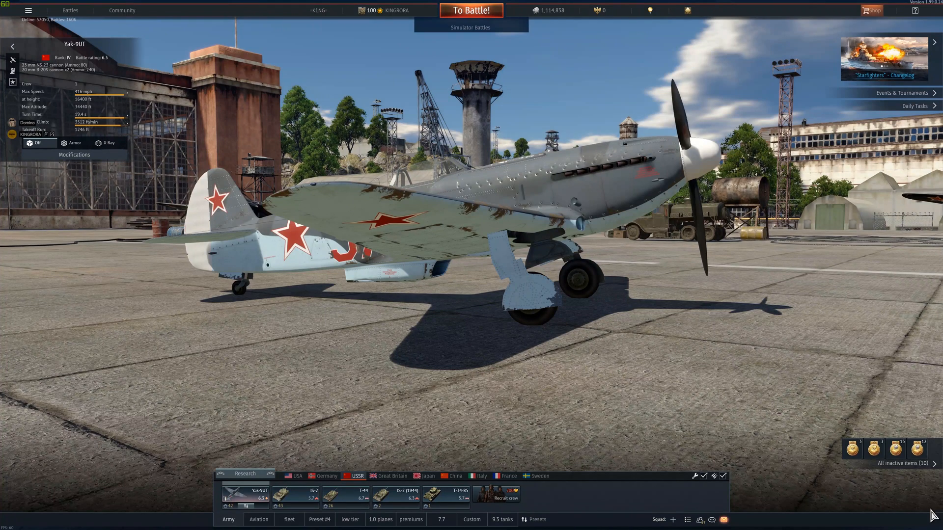
mouse_move(929, 517)
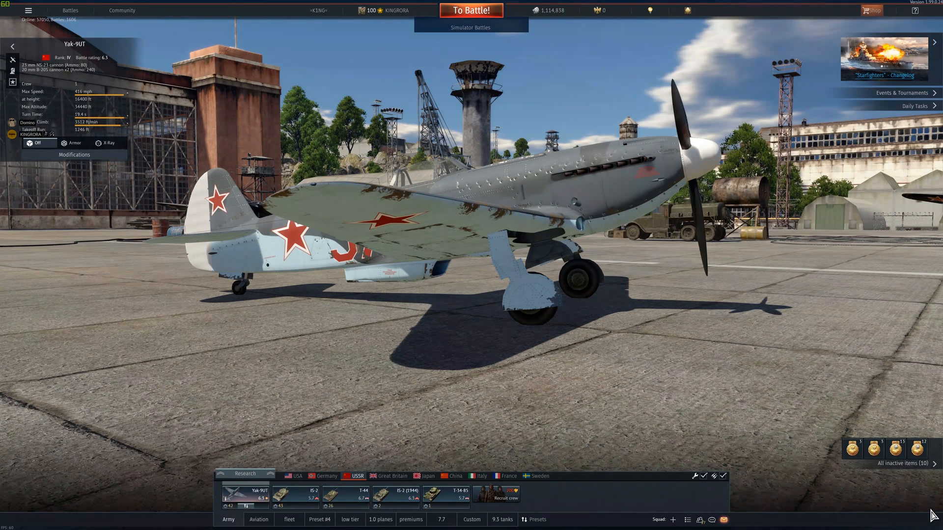